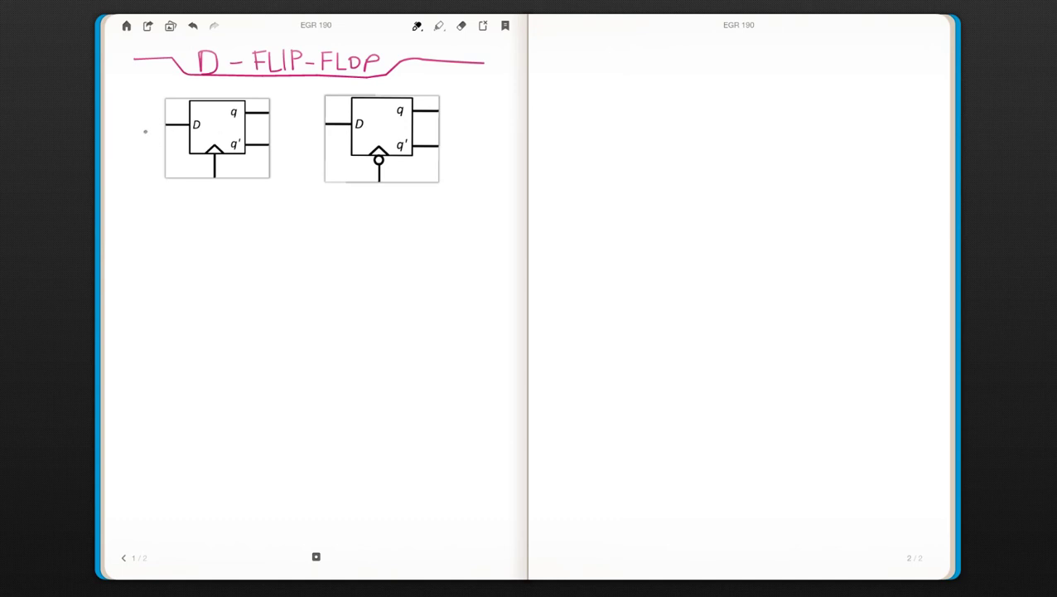
# - Circle the first symbol's D input labelled "input" and its clock triangle labelled "clock"
pyautogui.moveTo(146, 124); pyautogui.dragTo(207, 125)
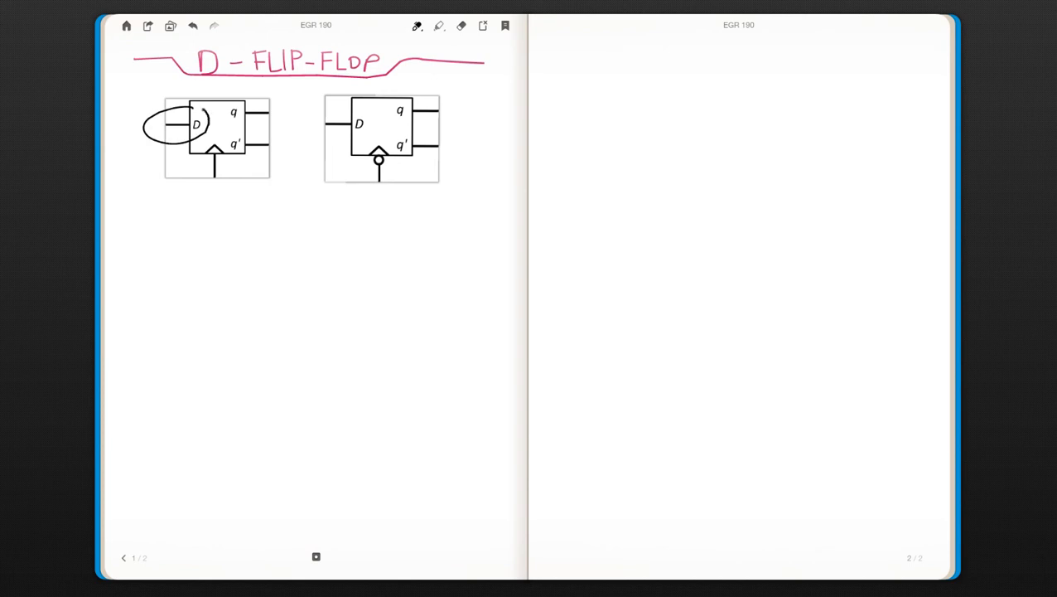
pyautogui.moveTo(124, 102); pyautogui.dragTo(146, 106)
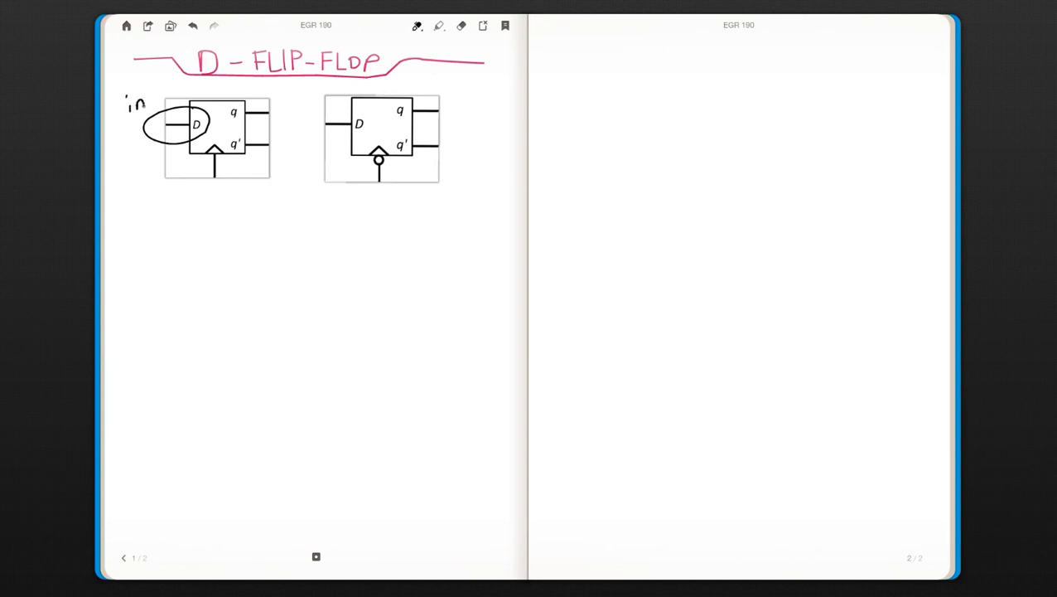
pyautogui.write('input')
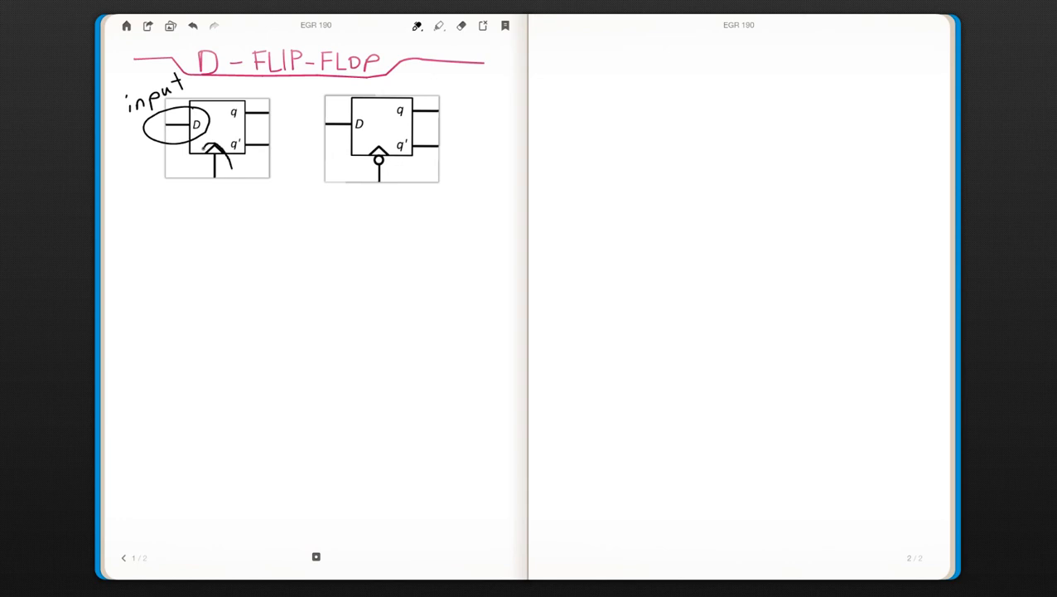
pyautogui.moveTo(202, 153); pyautogui.dragTo(232, 178)
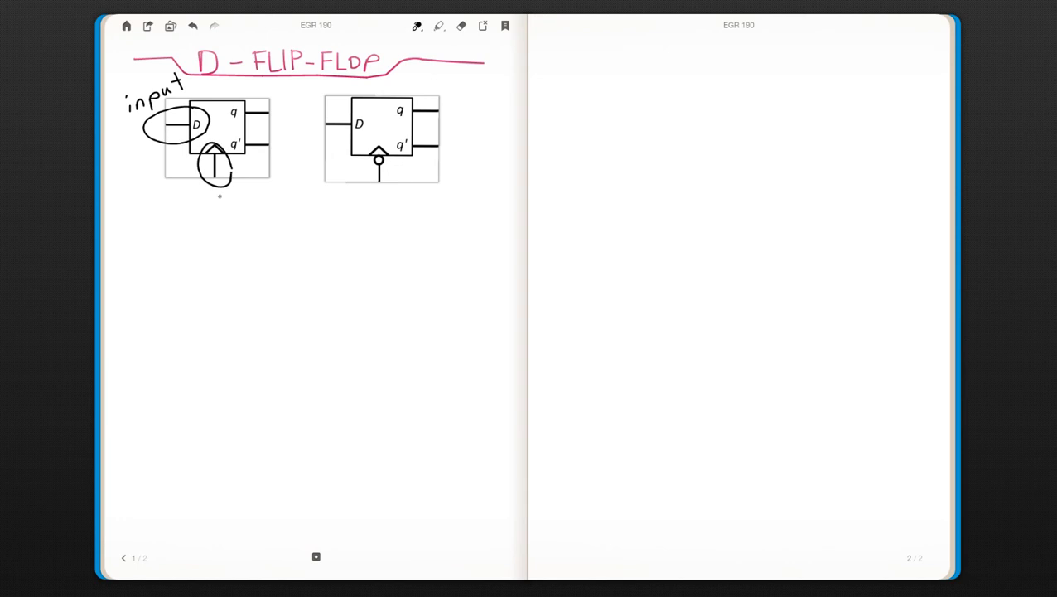
pyautogui.write('Clo')
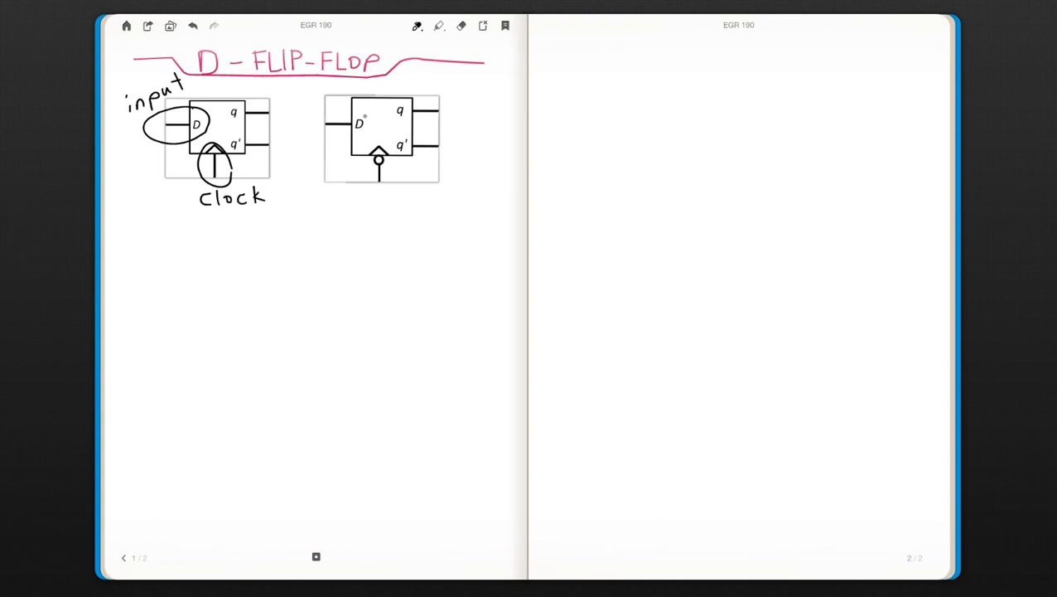
# - Circle the second symbol's D input, arrow its clock, and circle the first q output
pyautogui.moveTo(323, 125); pyautogui.dragTo(356, 124)
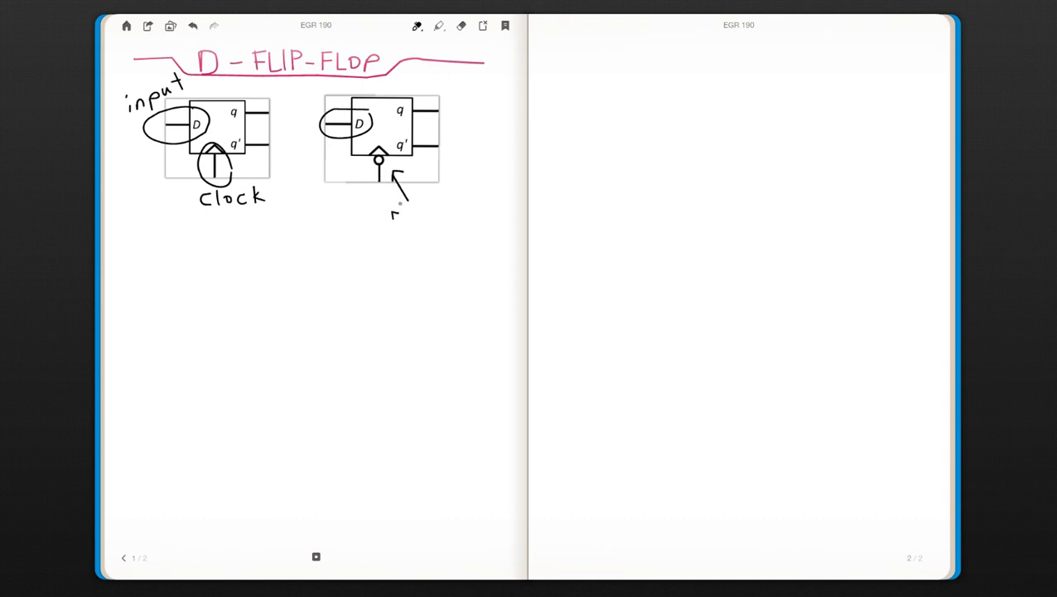
pyautogui.moveTo(394, 212); pyautogui.dragTo(447, 212)
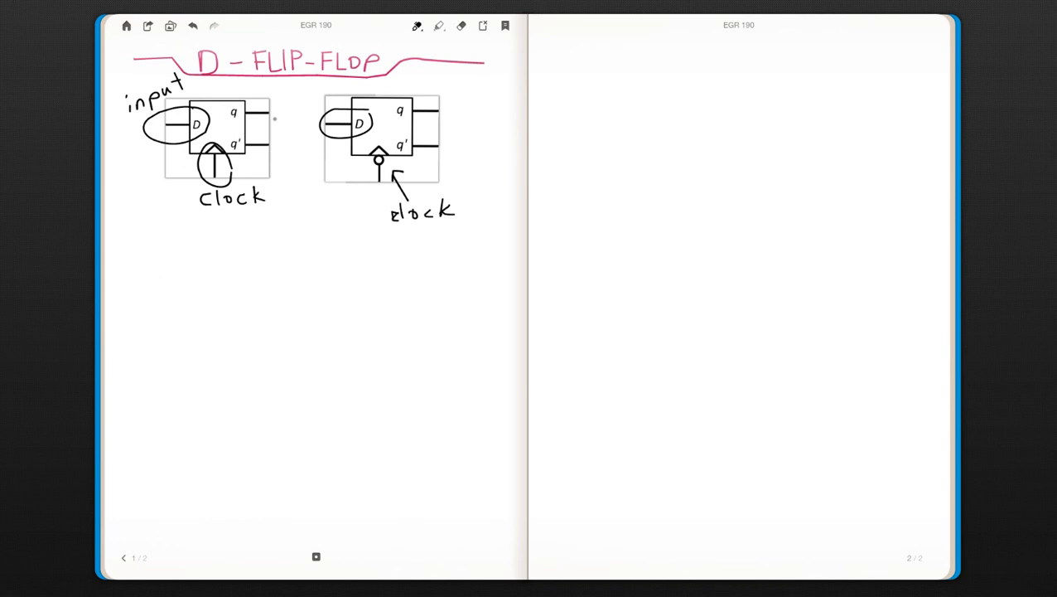
pyautogui.moveTo(224, 100); pyautogui.dragTo(278, 103)
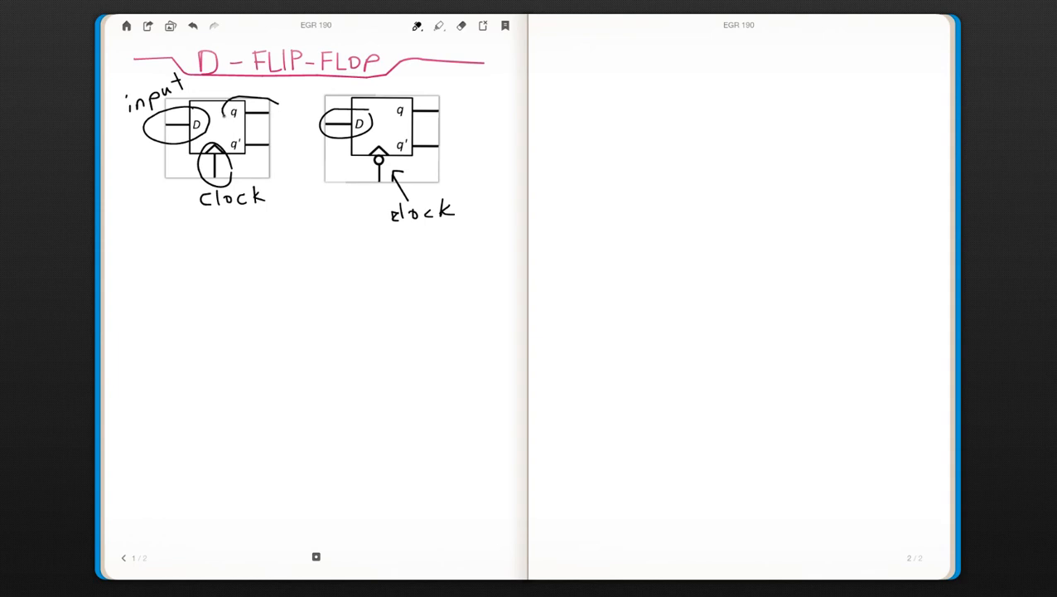
pyautogui.moveTo(232, 100); pyautogui.dragTo(281, 132)
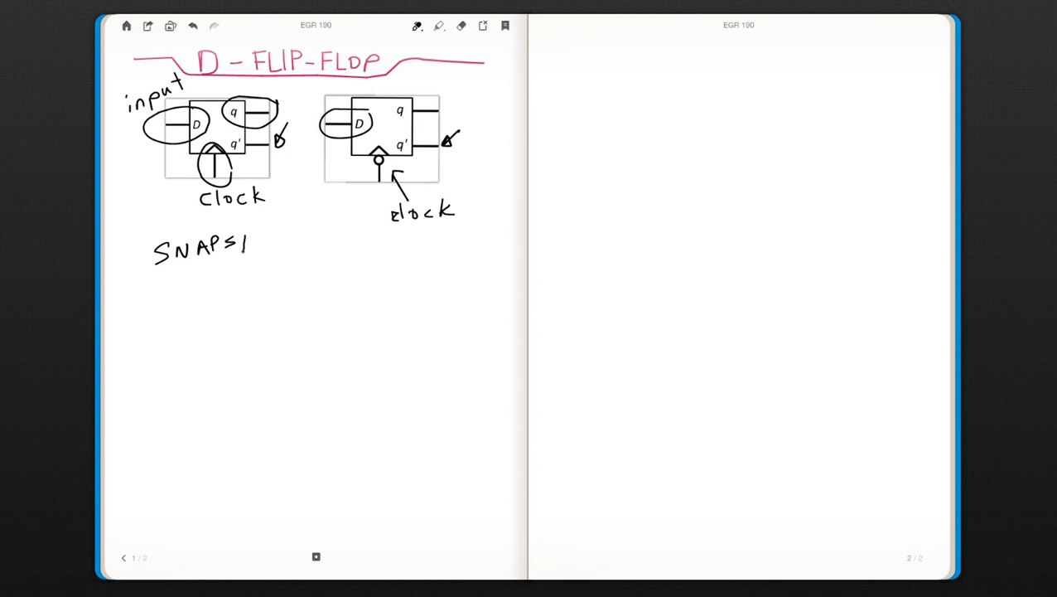
# - Handwrite "SNAPSHOT of D @ Clock transition" beneath the two flip-flop sketches
pyautogui.write('4')
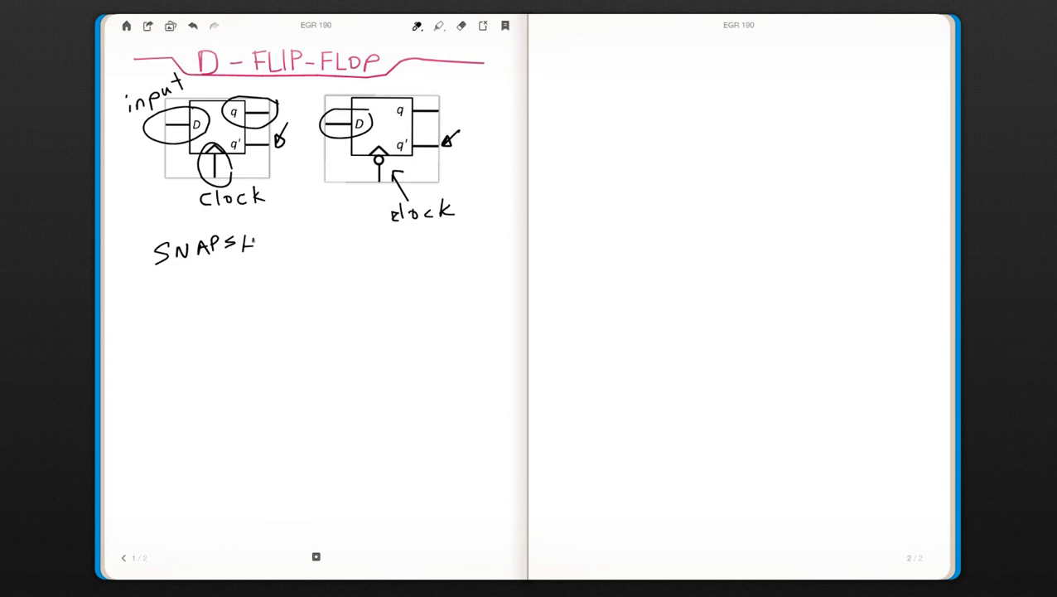
pyautogui.write('HOT oF')
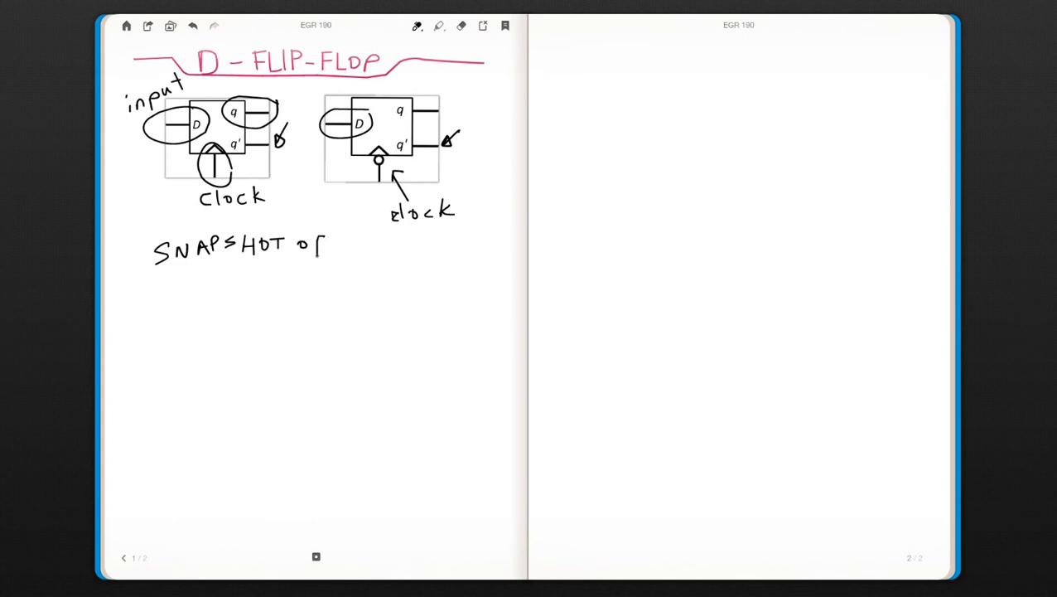
pyautogui.write('D D')
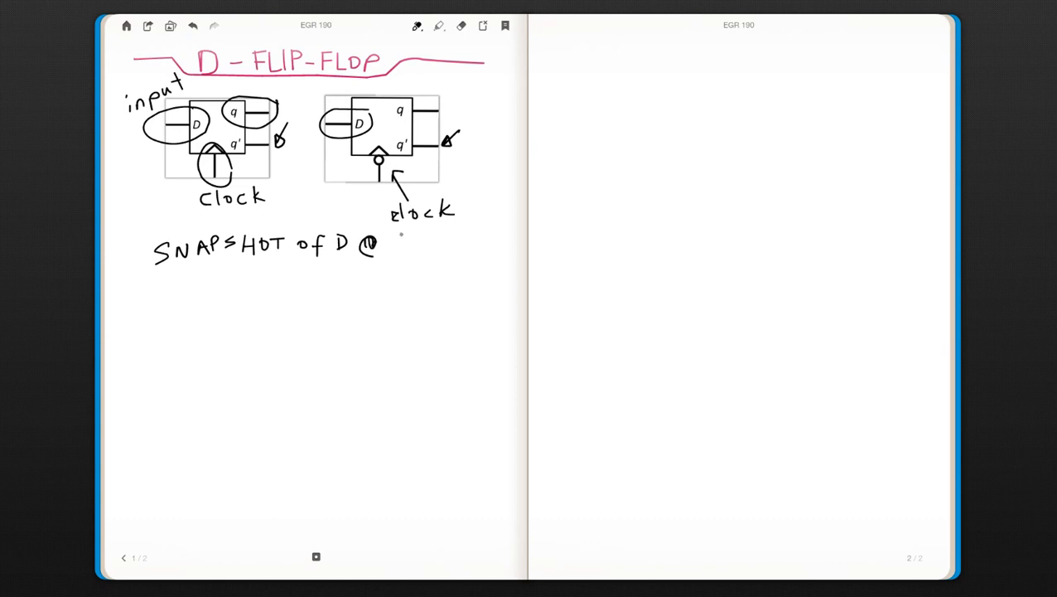
pyautogui.write('Clo')
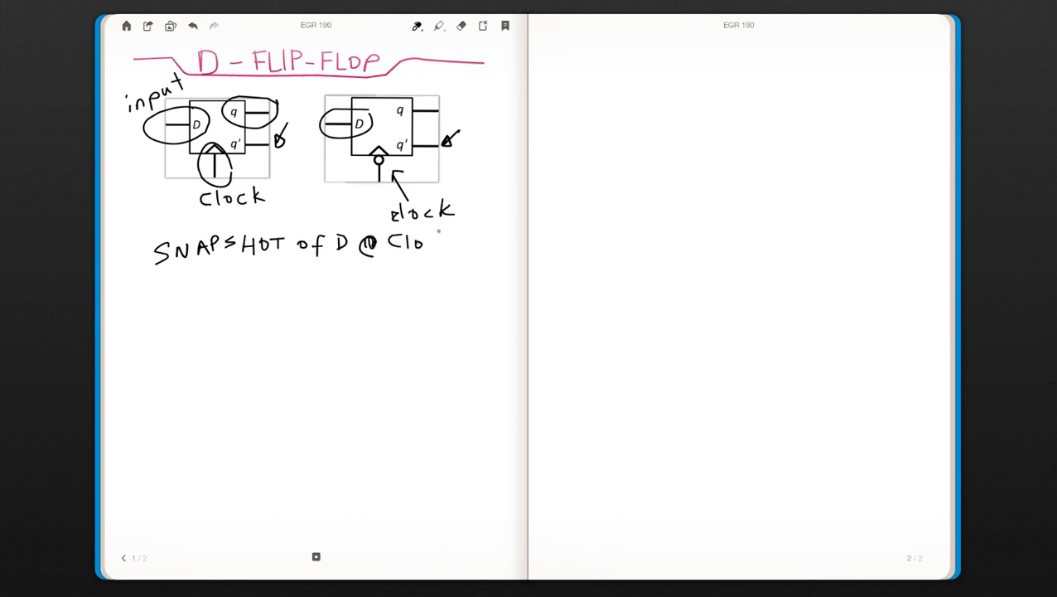
pyautogui.write('ck')
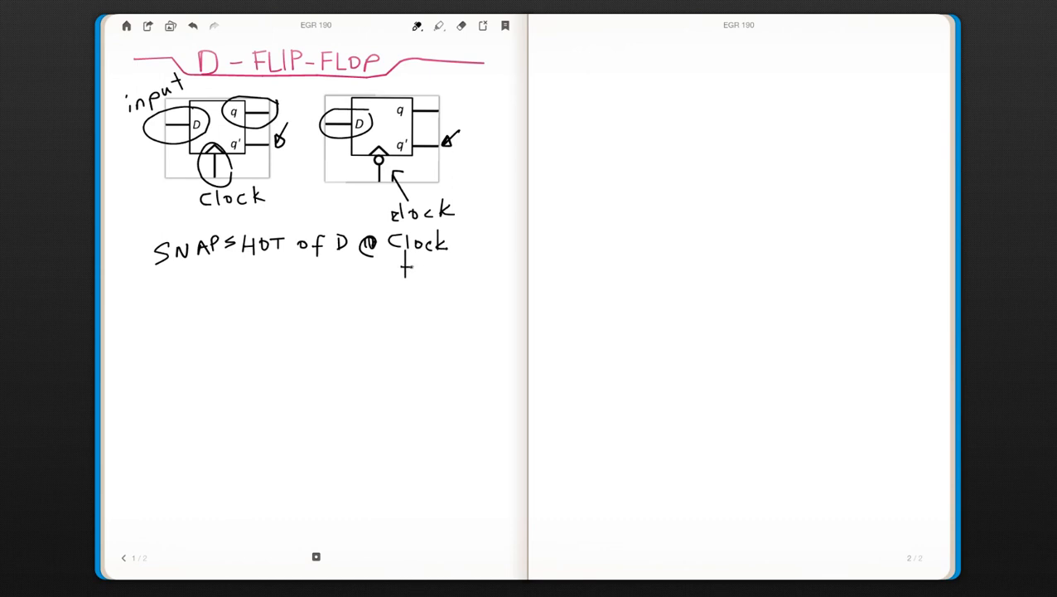
pyautogui.write('tra')
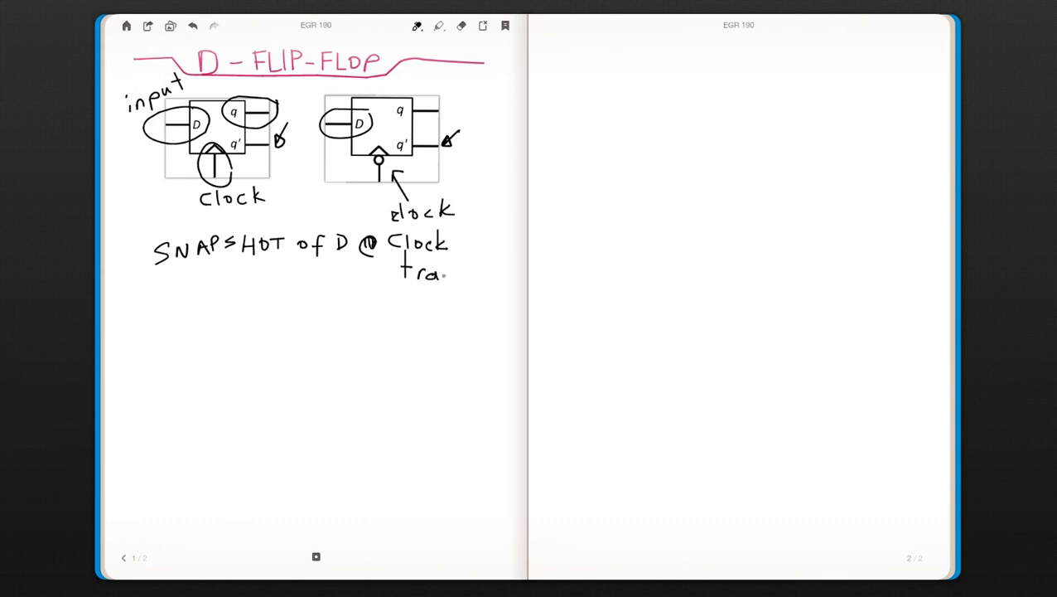
pyautogui.write('ns')
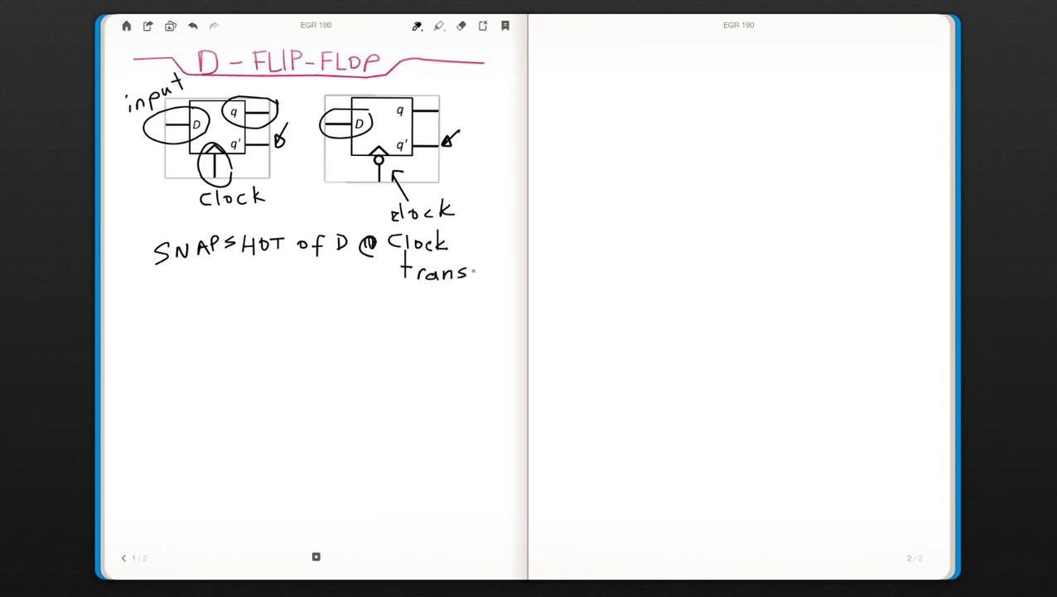
pyautogui.write('il')
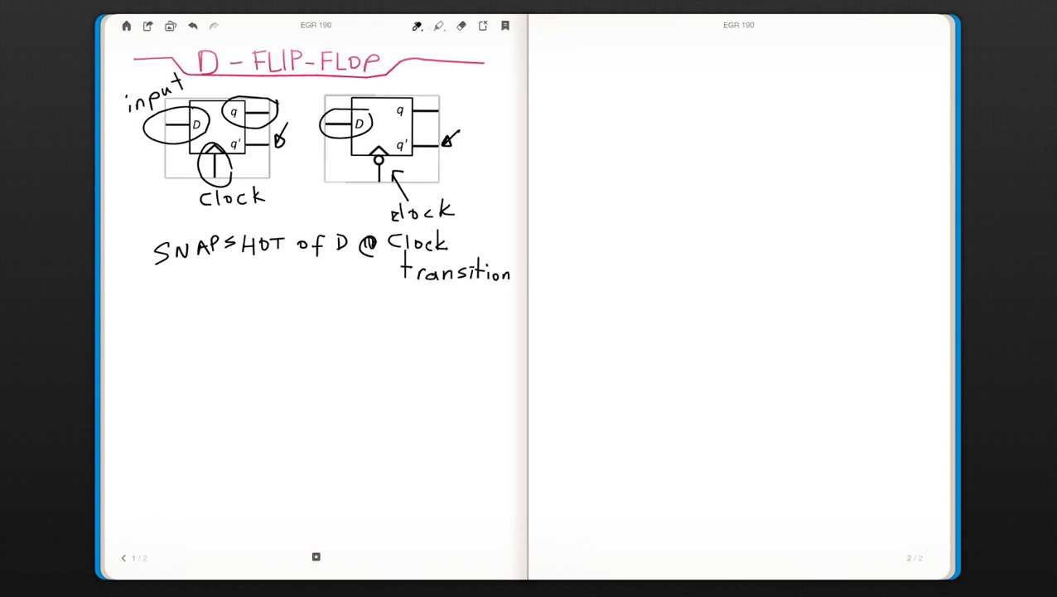
# - In blue ink, label the first clock "leading" and the second "trailing" with arrows
pyautogui.click(414, 27)
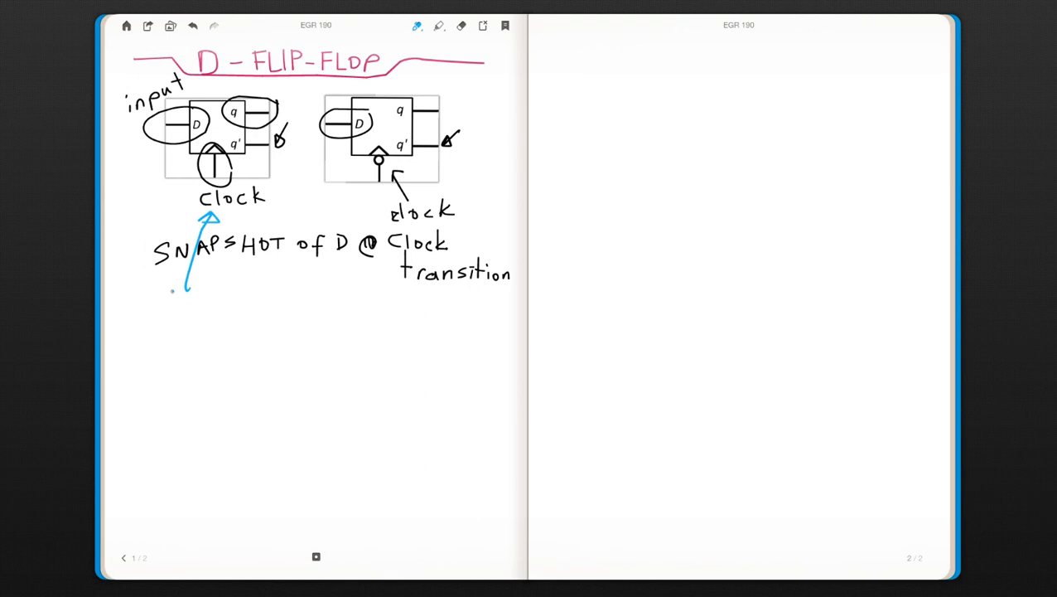
pyautogui.write('leadi')
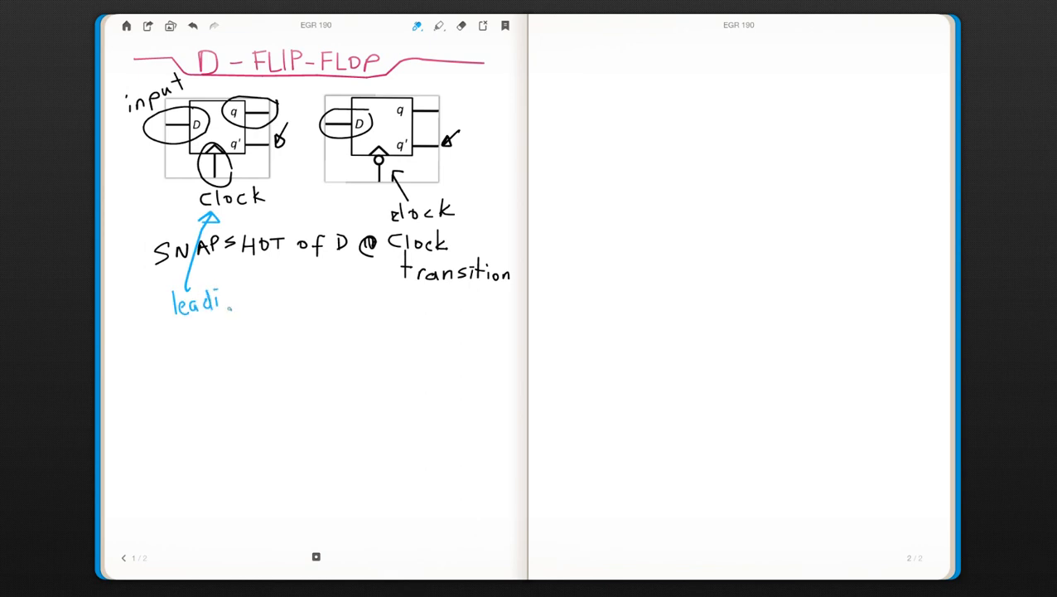
pyautogui.write('ng')
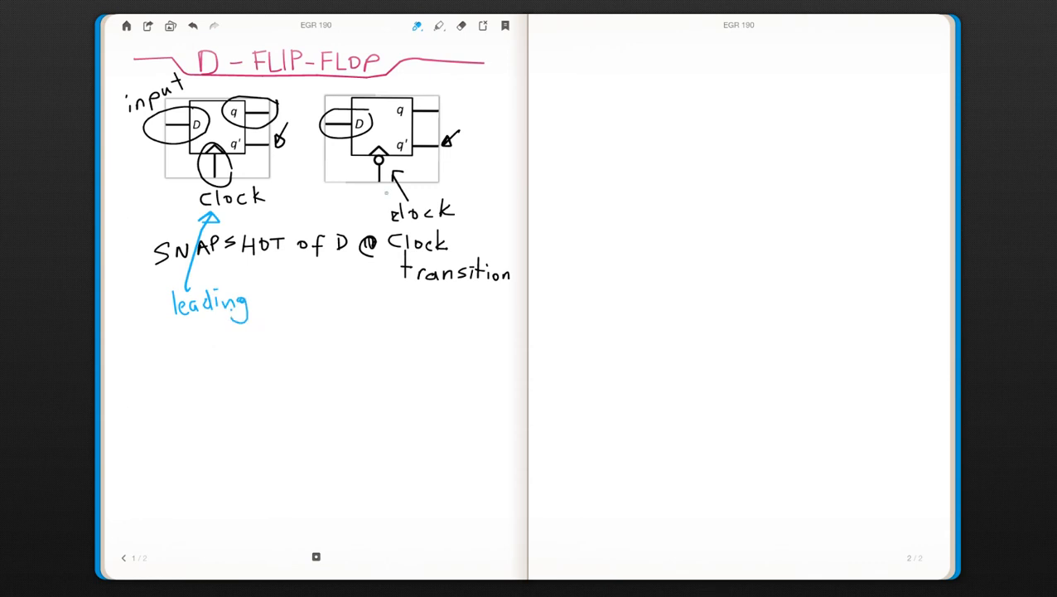
pyautogui.moveTo(367, 282); pyautogui.dragTo(381, 212)
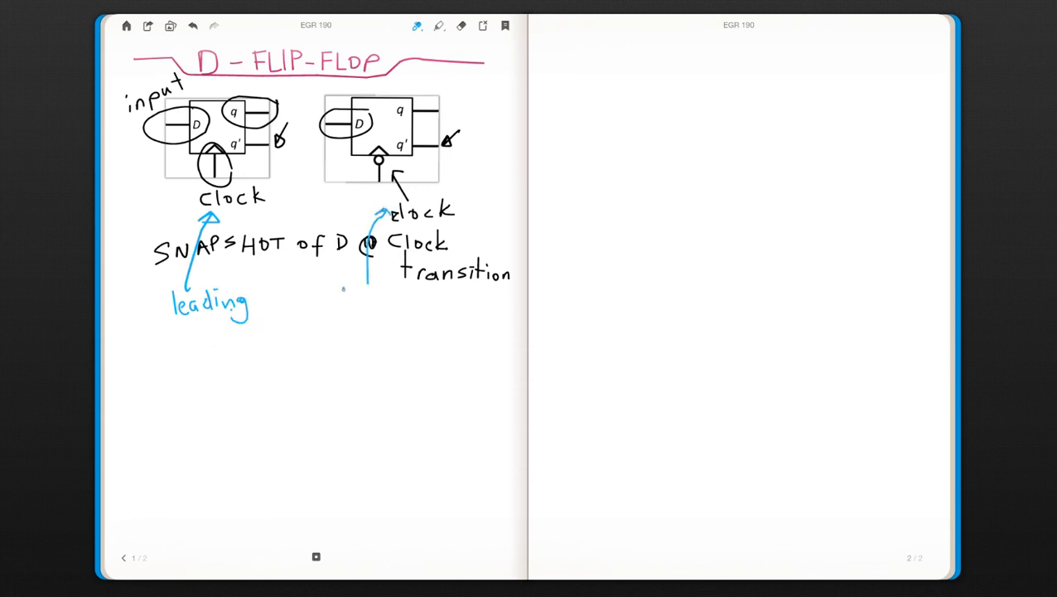
pyautogui.write('traili')
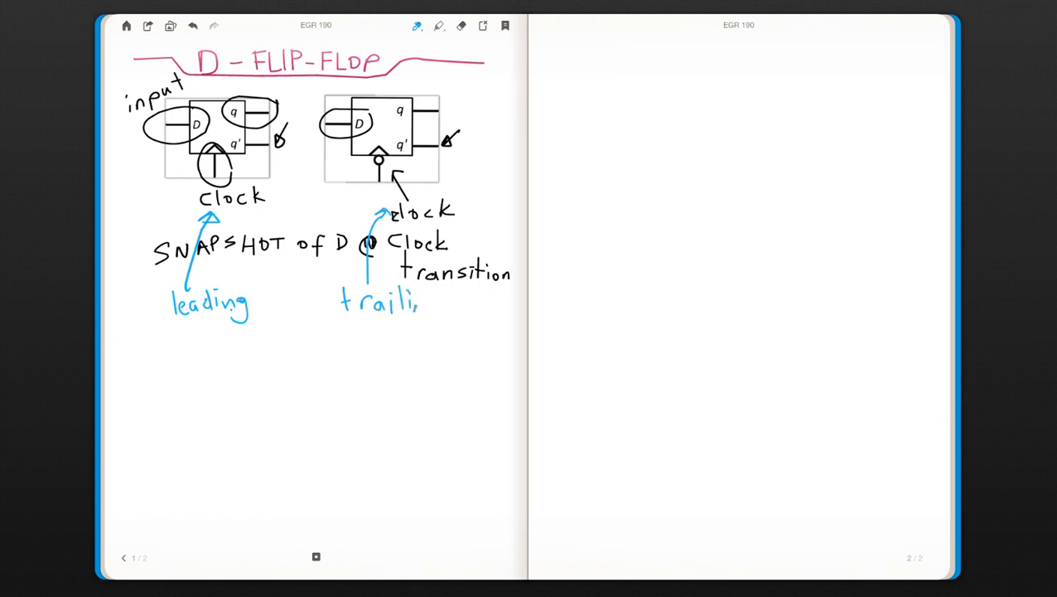
pyautogui.moveTo(418, 302); pyautogui.dragTo(439, 312)
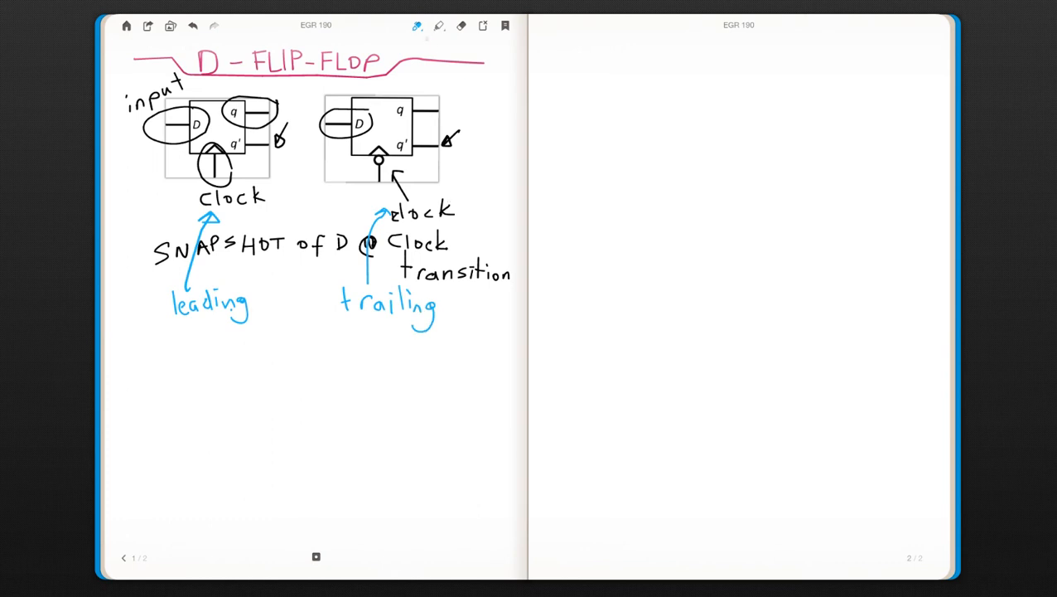
# - Insert the DFF symbol and DFF_timing images, placing the timing grid beside the symbol
pyautogui.click(411, 24)
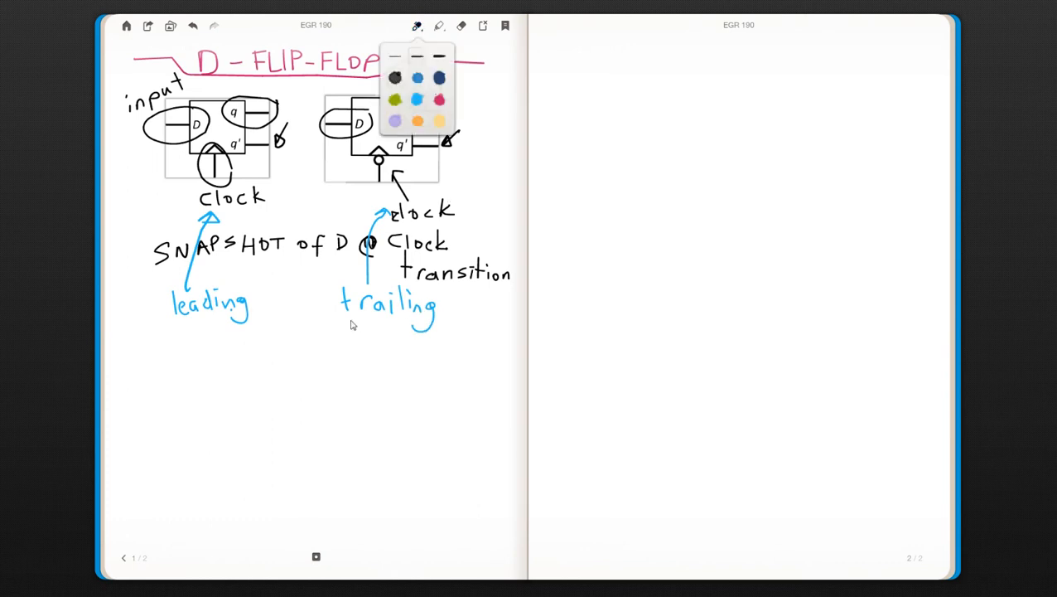
pyautogui.moveTo(348, 331)
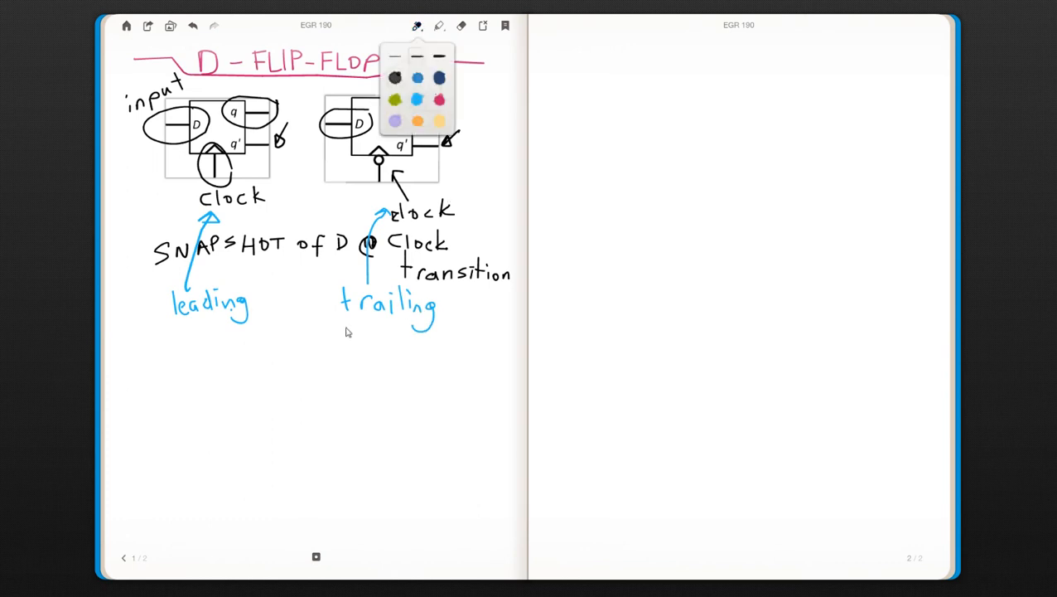
pyautogui.moveTo(281, 306)
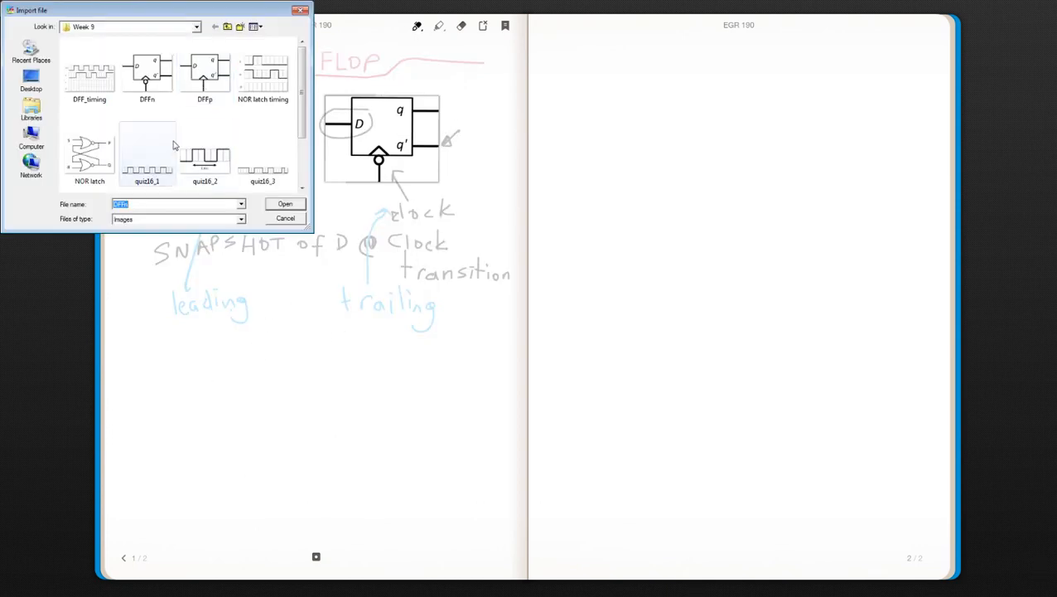
pyautogui.click(285, 204)
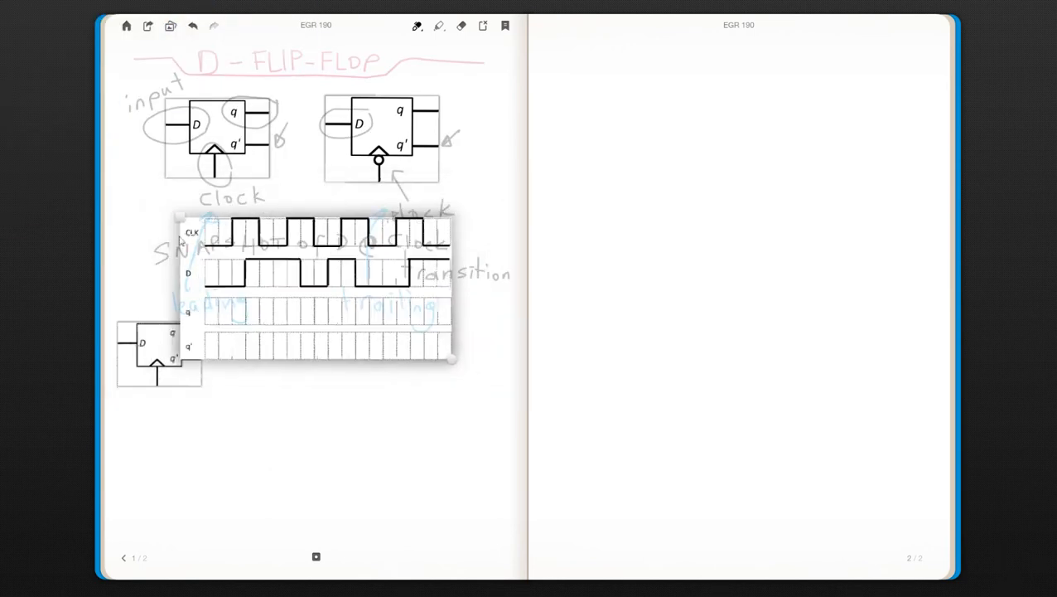
pyautogui.moveTo(323, 285); pyautogui.dragTo(356, 414)
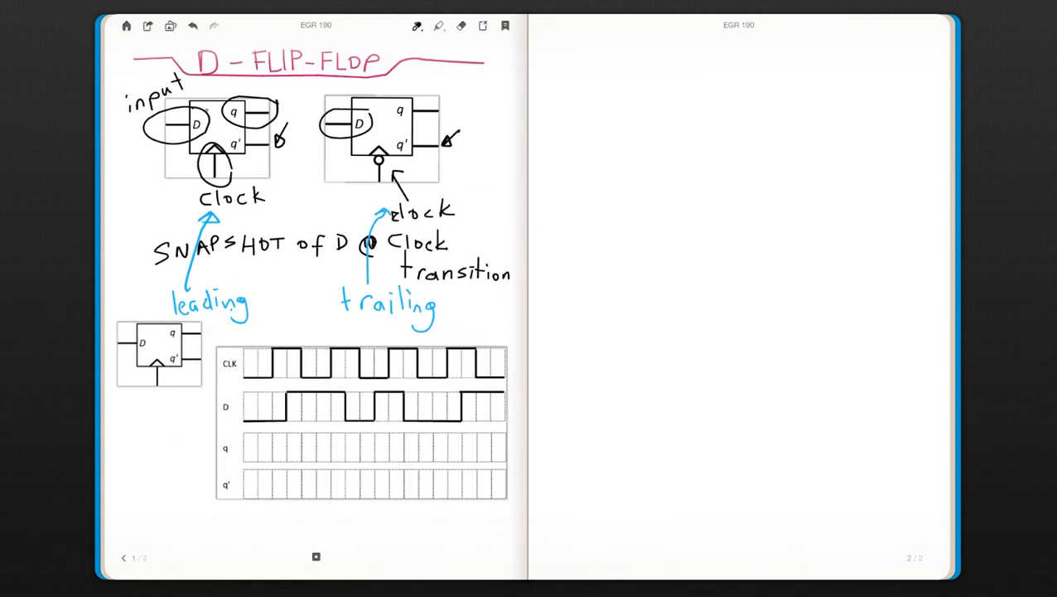
# - In red ink, draw arrows above the rising edges of the CLK waveform
pyautogui.click(415, 27)
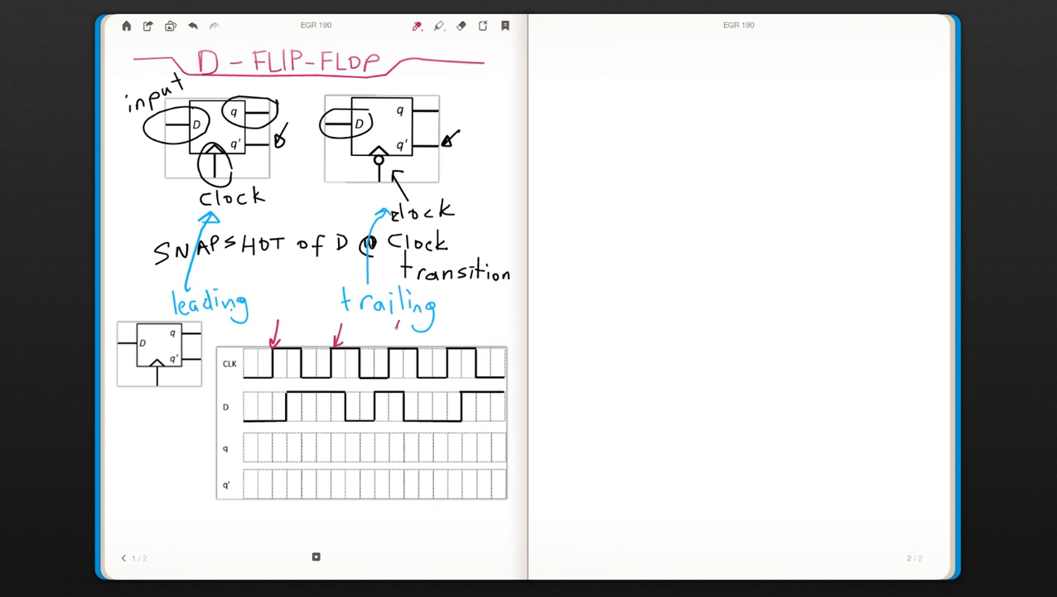
pyautogui.moveTo(389, 331); pyautogui.dragTo(455, 334)
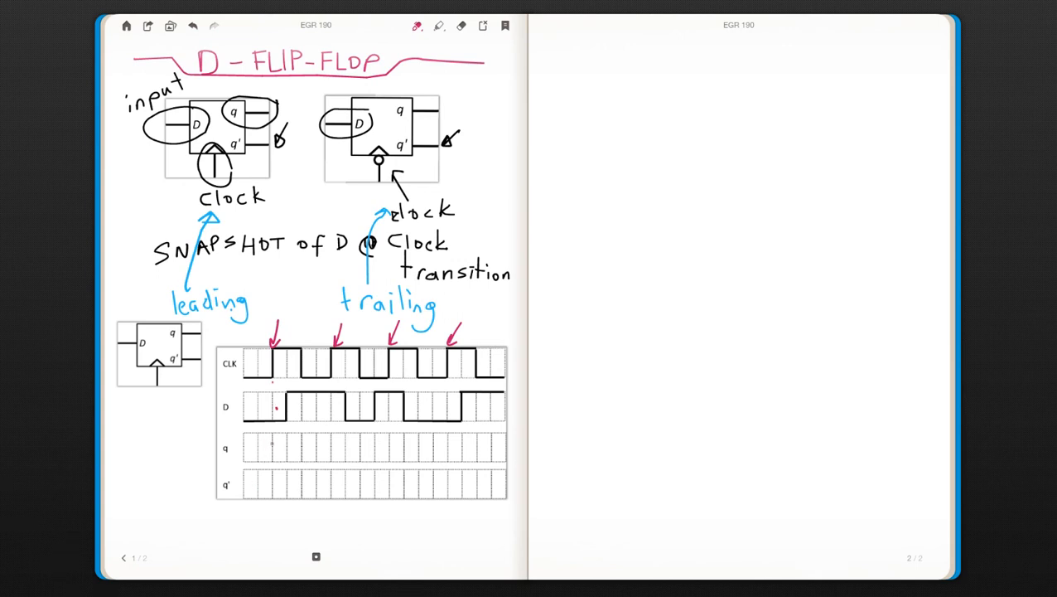
pyautogui.moveTo(249, 439); pyautogui.dragTo(265, 448)
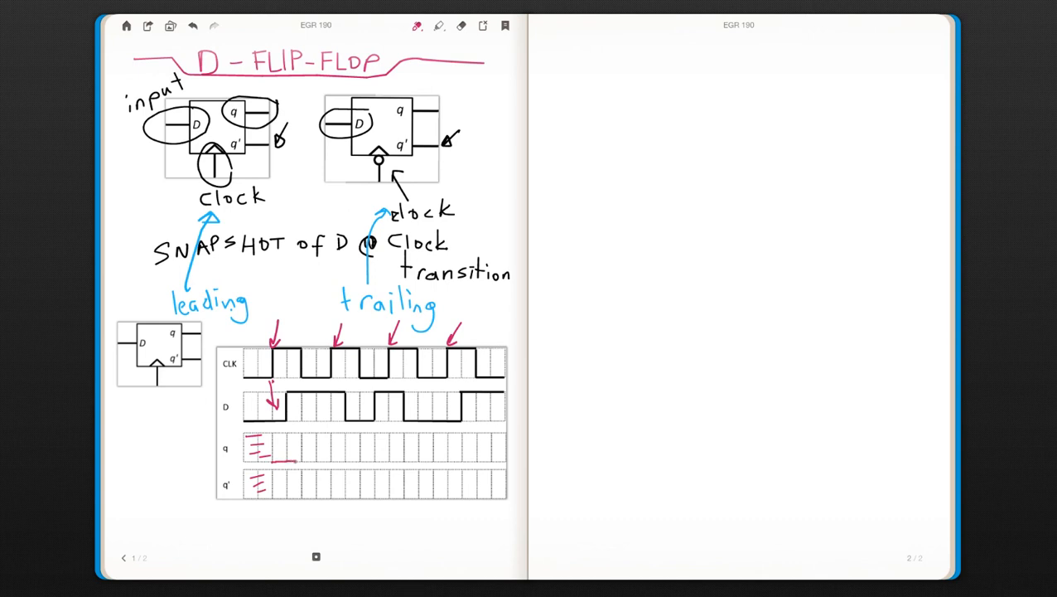
# - Trace the red q waveform along the first timing diagram from the sampled D values
pyautogui.moveTo(273, 455); pyautogui.dragTo(332, 455)
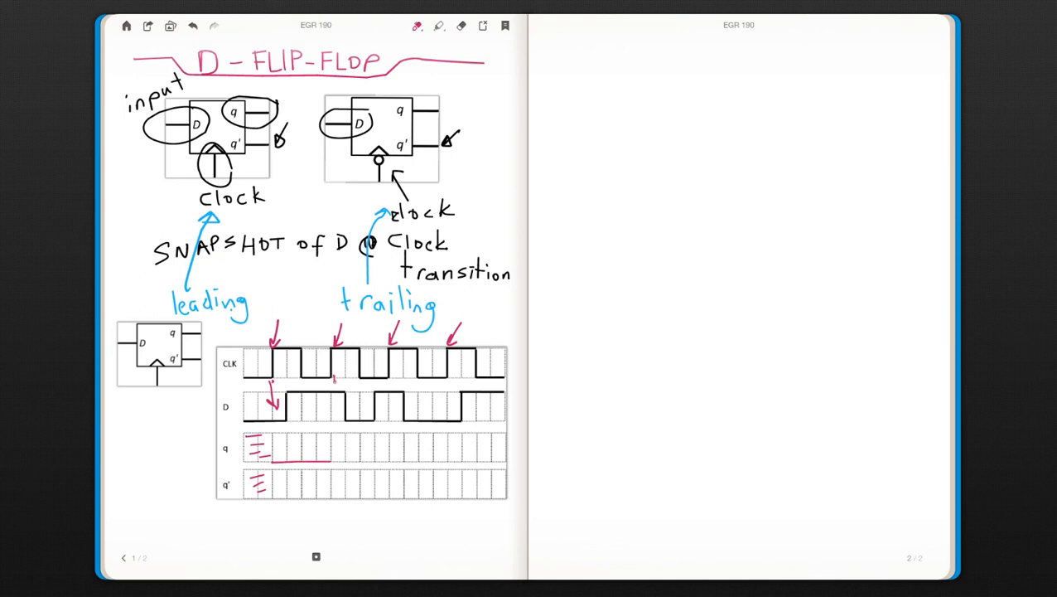
pyautogui.moveTo(329, 381); pyautogui.dragTo(329, 456)
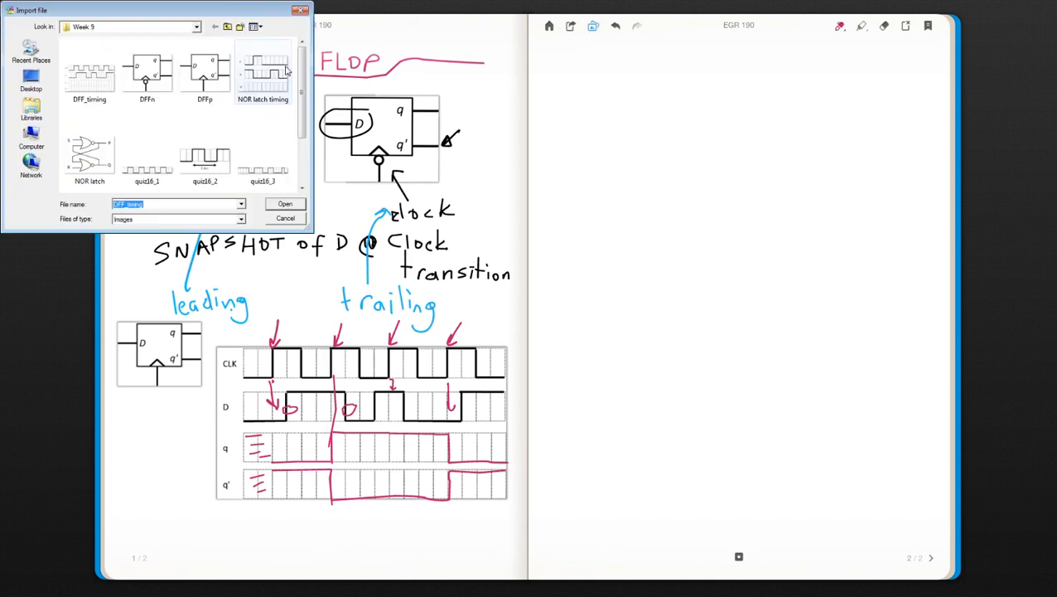
# - Import the DFFn trailing-edge symbol and move it to the top of page 2
pyautogui.click(146, 75)
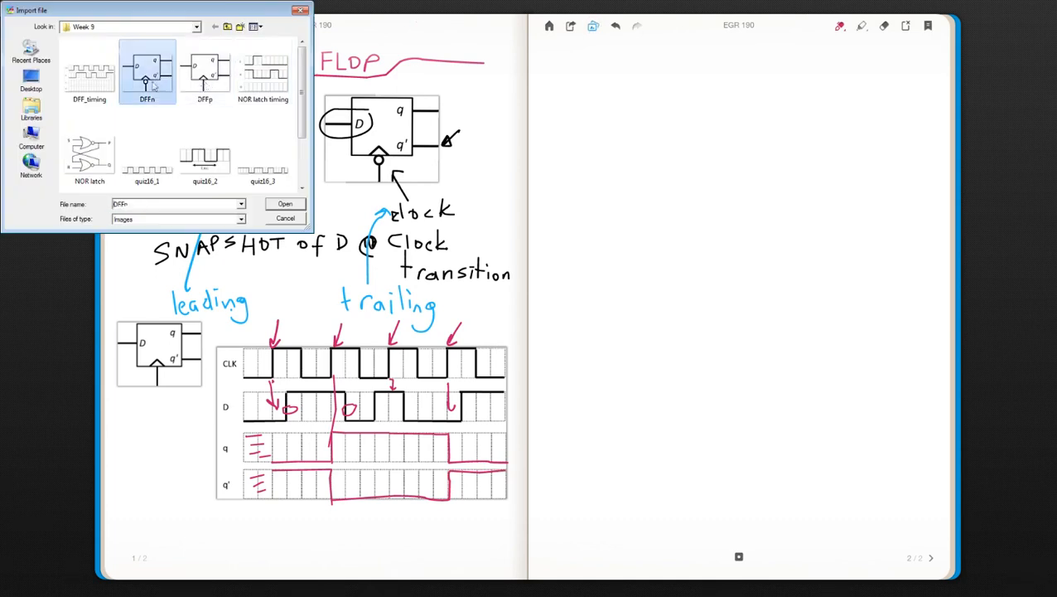
pyautogui.click(285, 204)
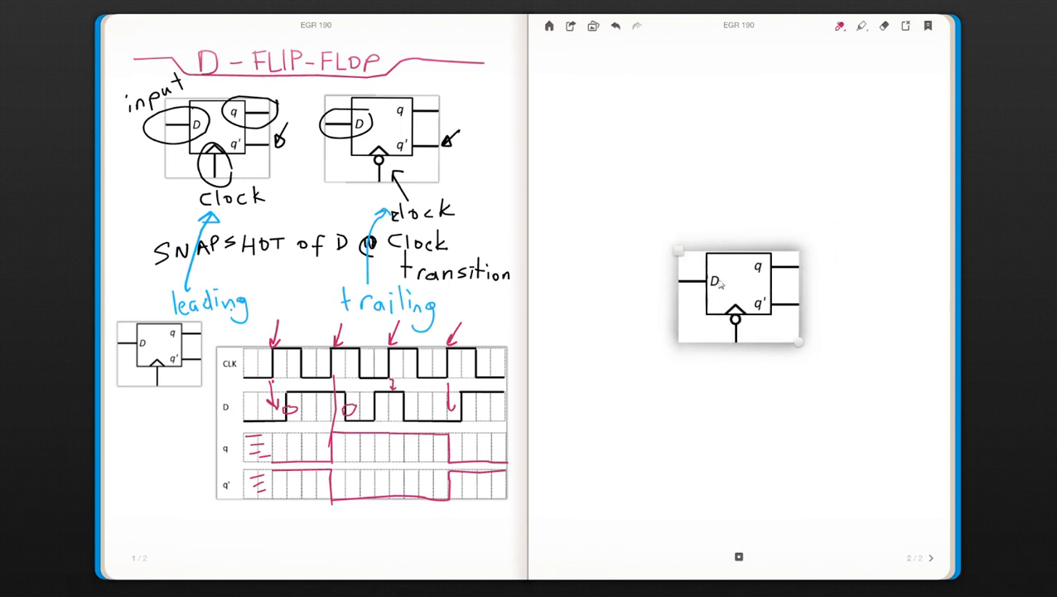
pyautogui.moveTo(732, 295); pyautogui.dragTo(726, 113)
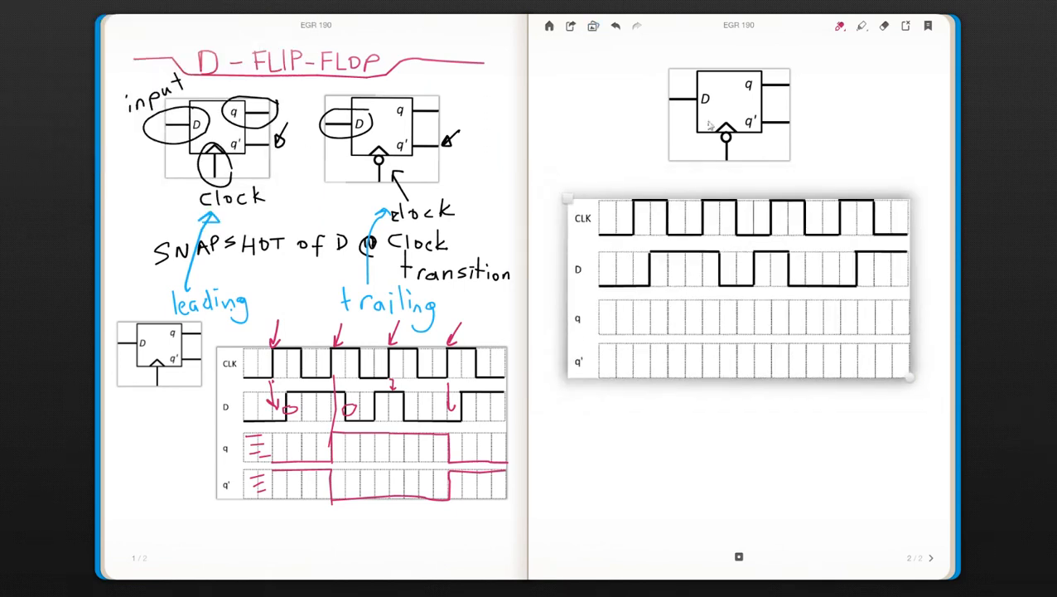
pyautogui.moveTo(598, 179)
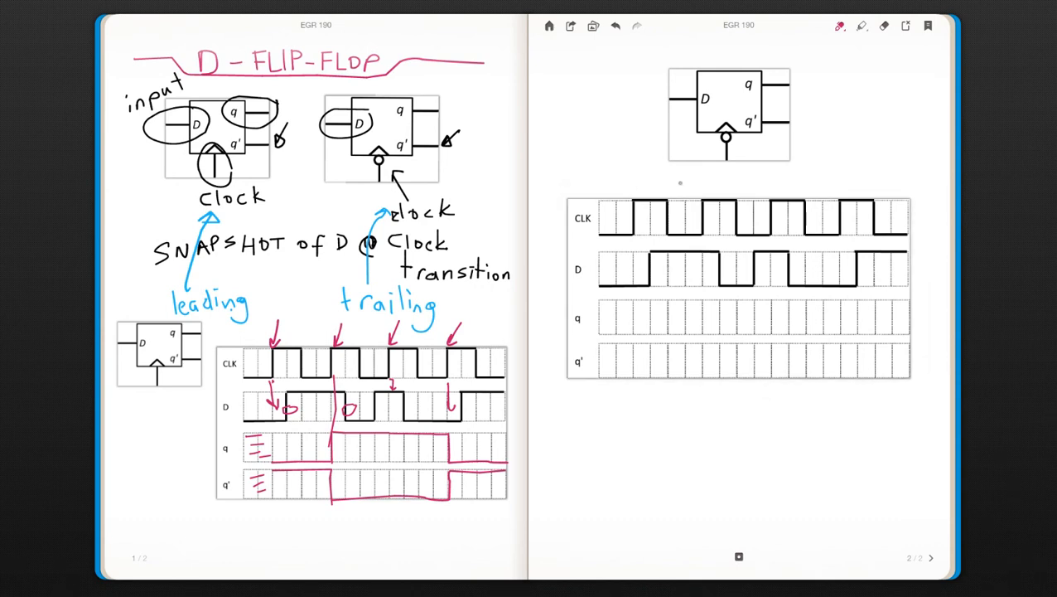
# - Mark a clock edge on the second diagram and hatch the unknown start of q and q'
pyautogui.moveTo(678, 179); pyautogui.dragTo(666, 202)
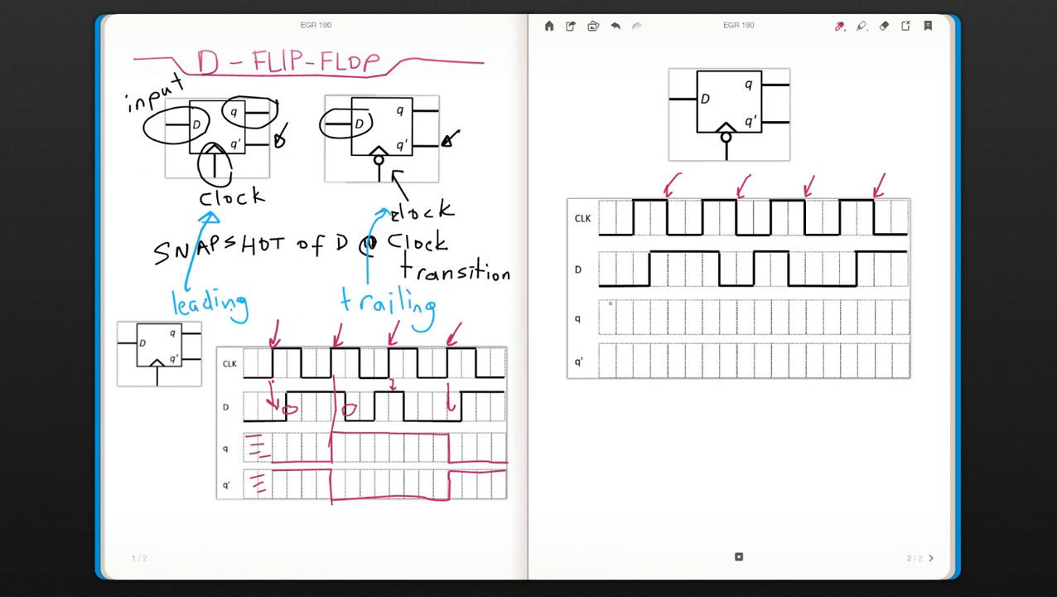
pyautogui.moveTo(601, 306); pyautogui.dragTo(666, 311)
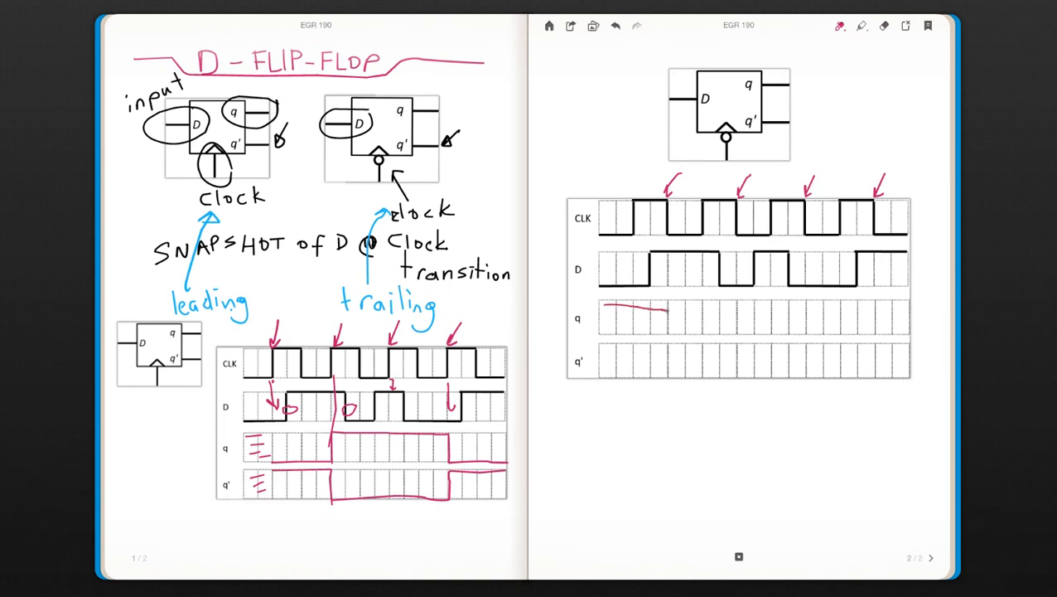
pyautogui.moveTo(605, 311); pyautogui.dragTo(663, 315)
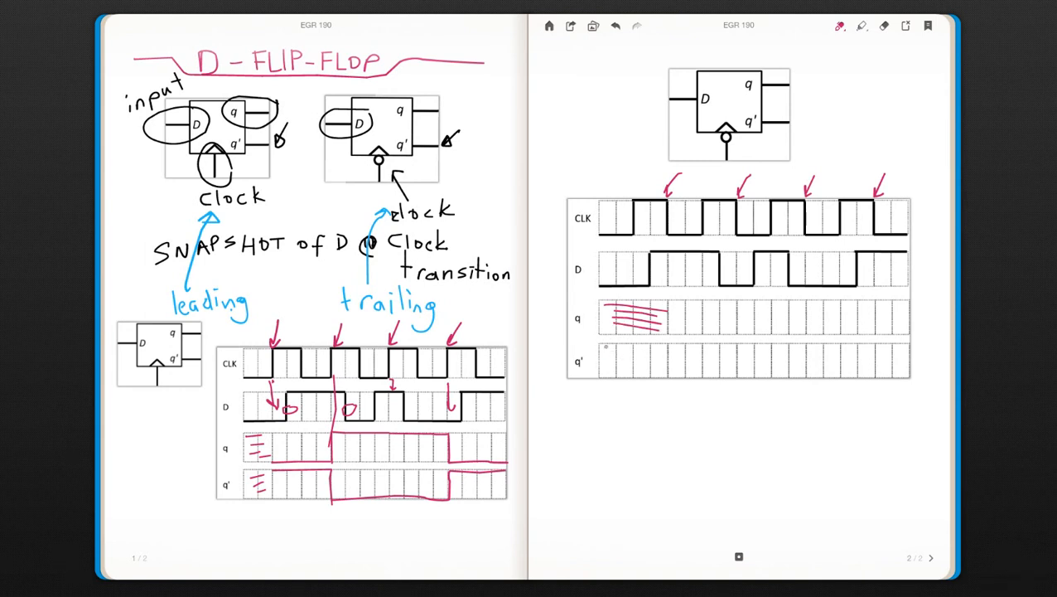
pyautogui.moveTo(604, 354); pyautogui.dragTo(663, 364)
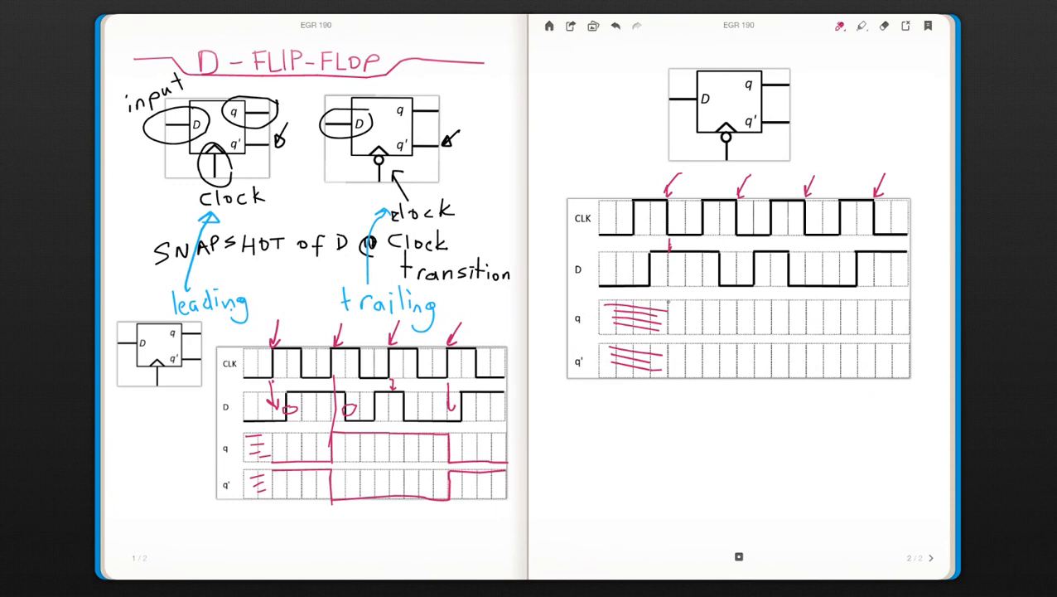
# - Trace q's first level after the edge and mark the D value at the next edge
pyautogui.moveTo(666, 302); pyautogui.dragTo(699, 302)
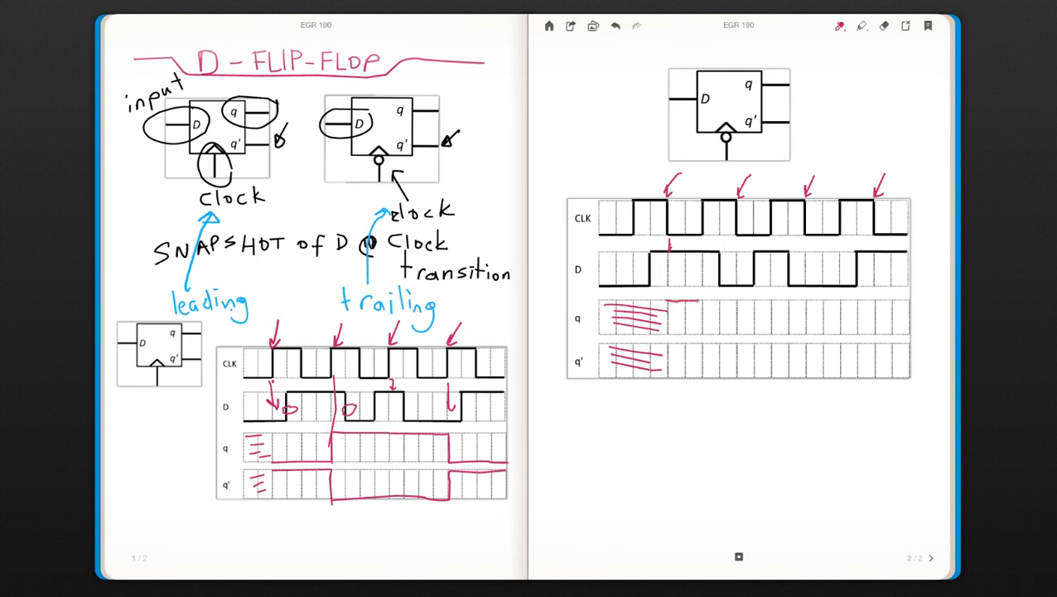
pyautogui.moveTo(671, 313); pyautogui.dragTo(742, 313)
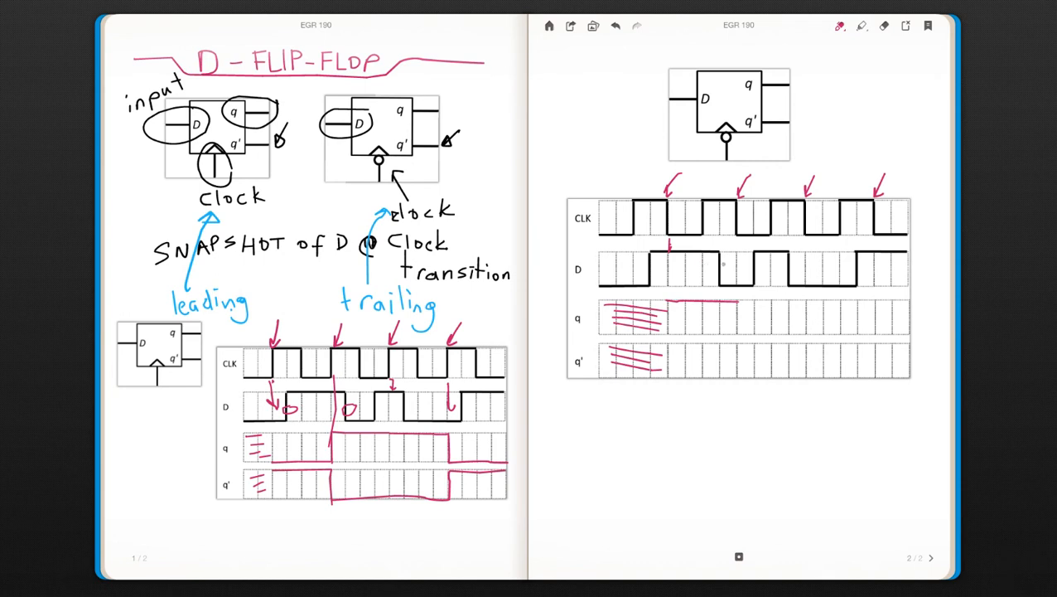
pyautogui.click(719, 268)
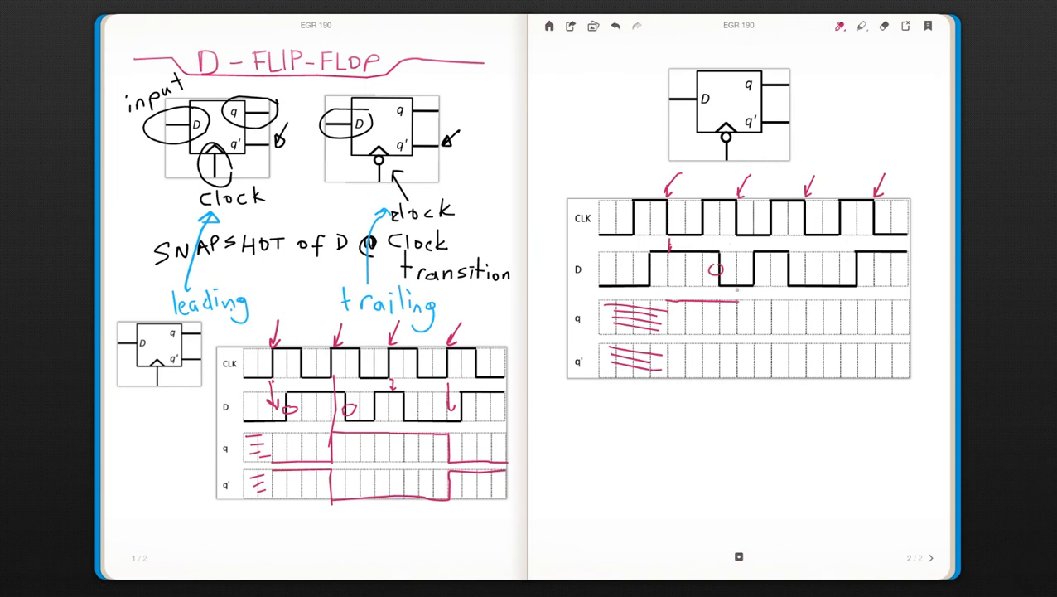